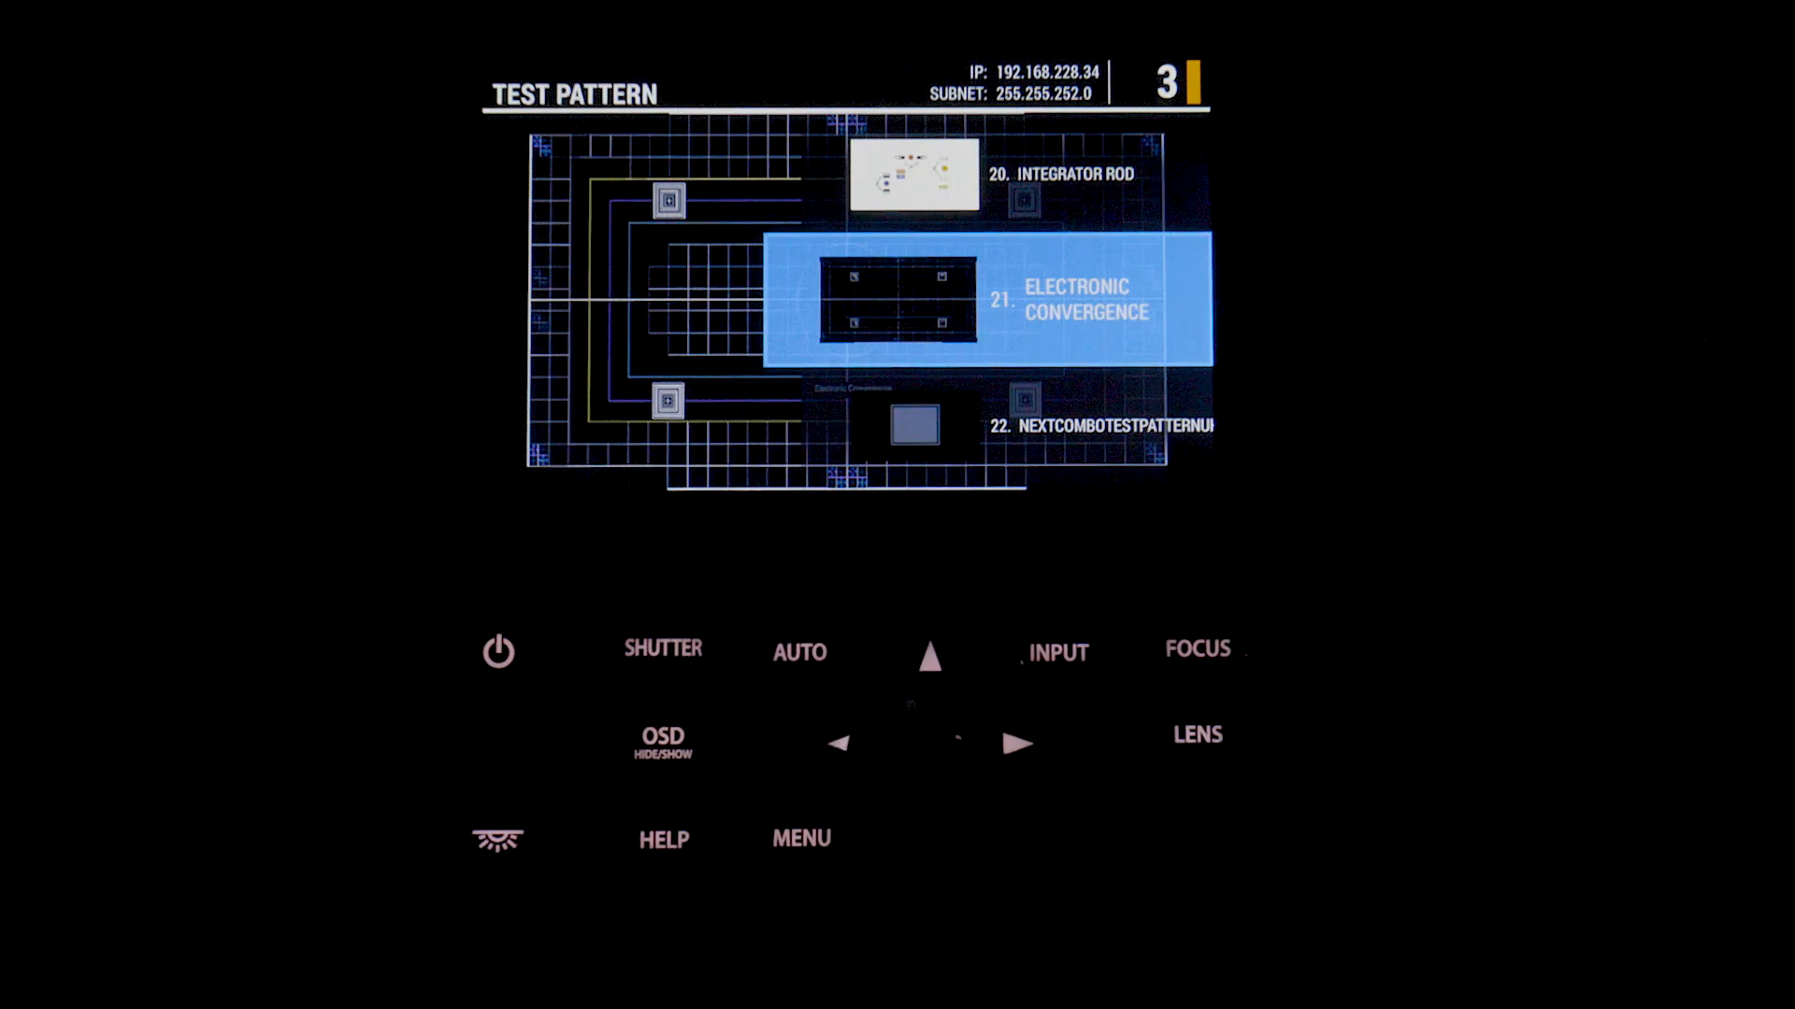
Step: Select test pattern 21, Electronic Convergence, and display it full screen
click(930, 744)
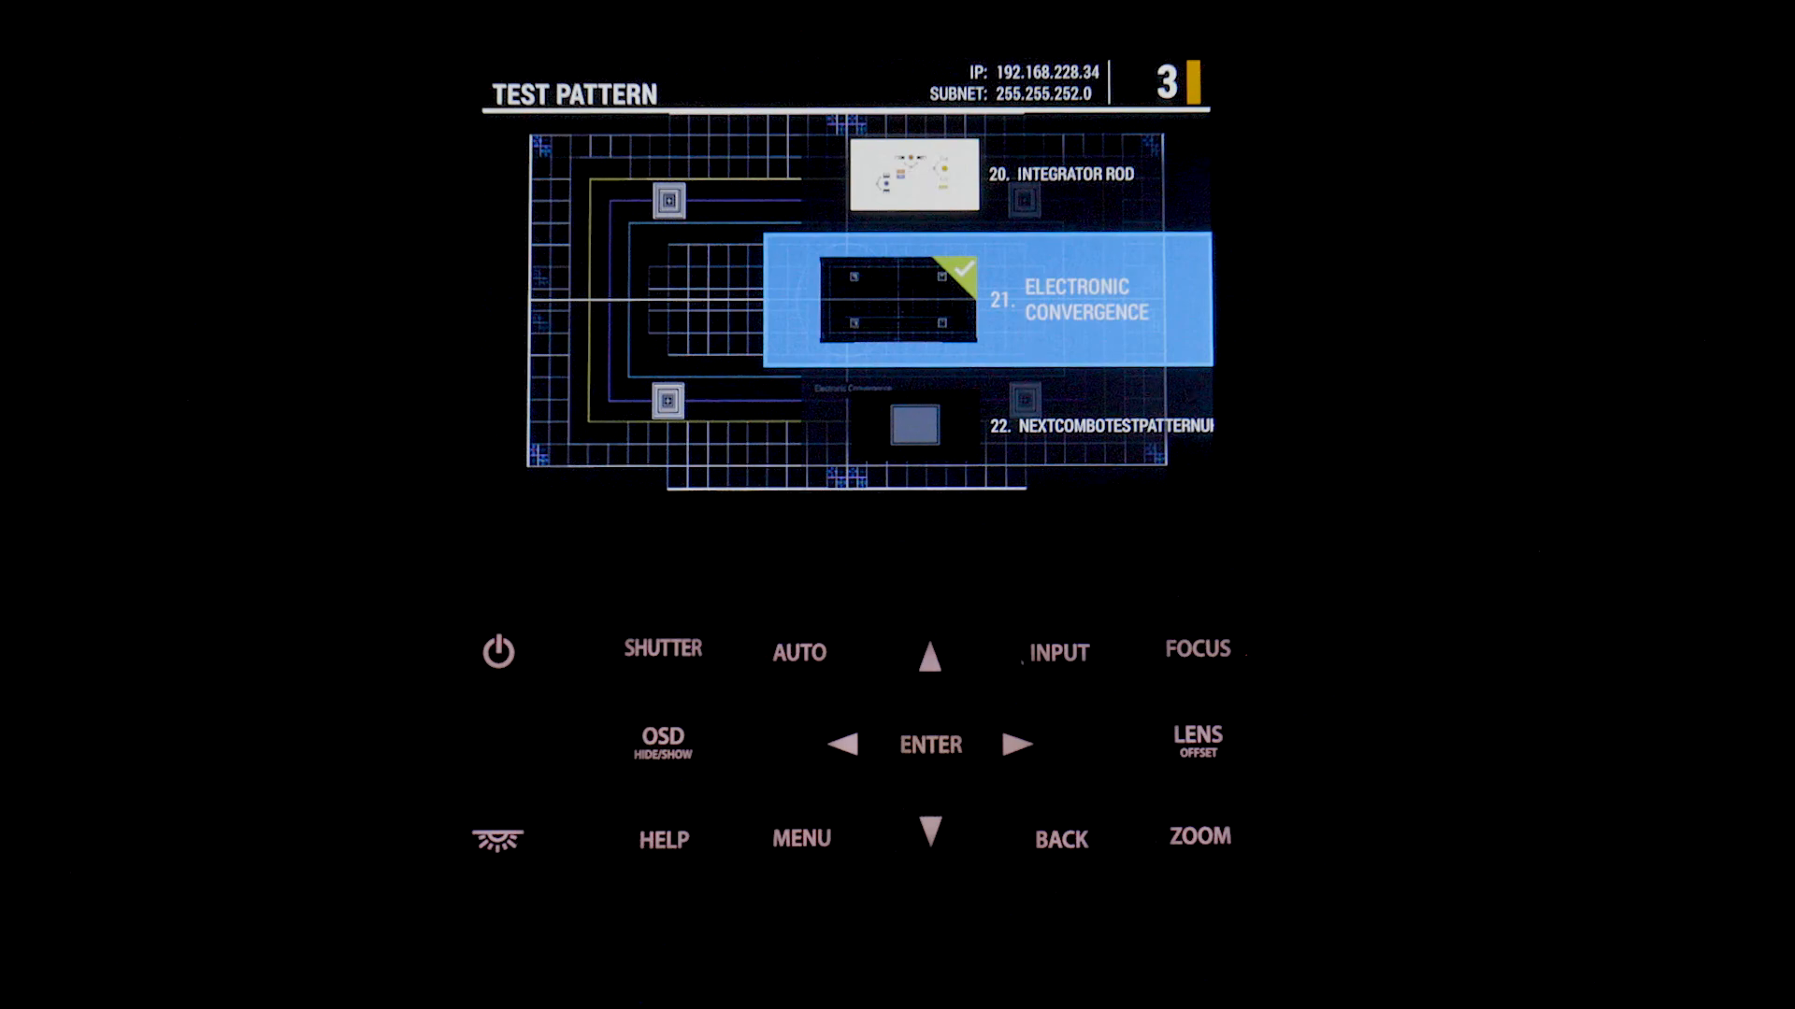
click(929, 744)
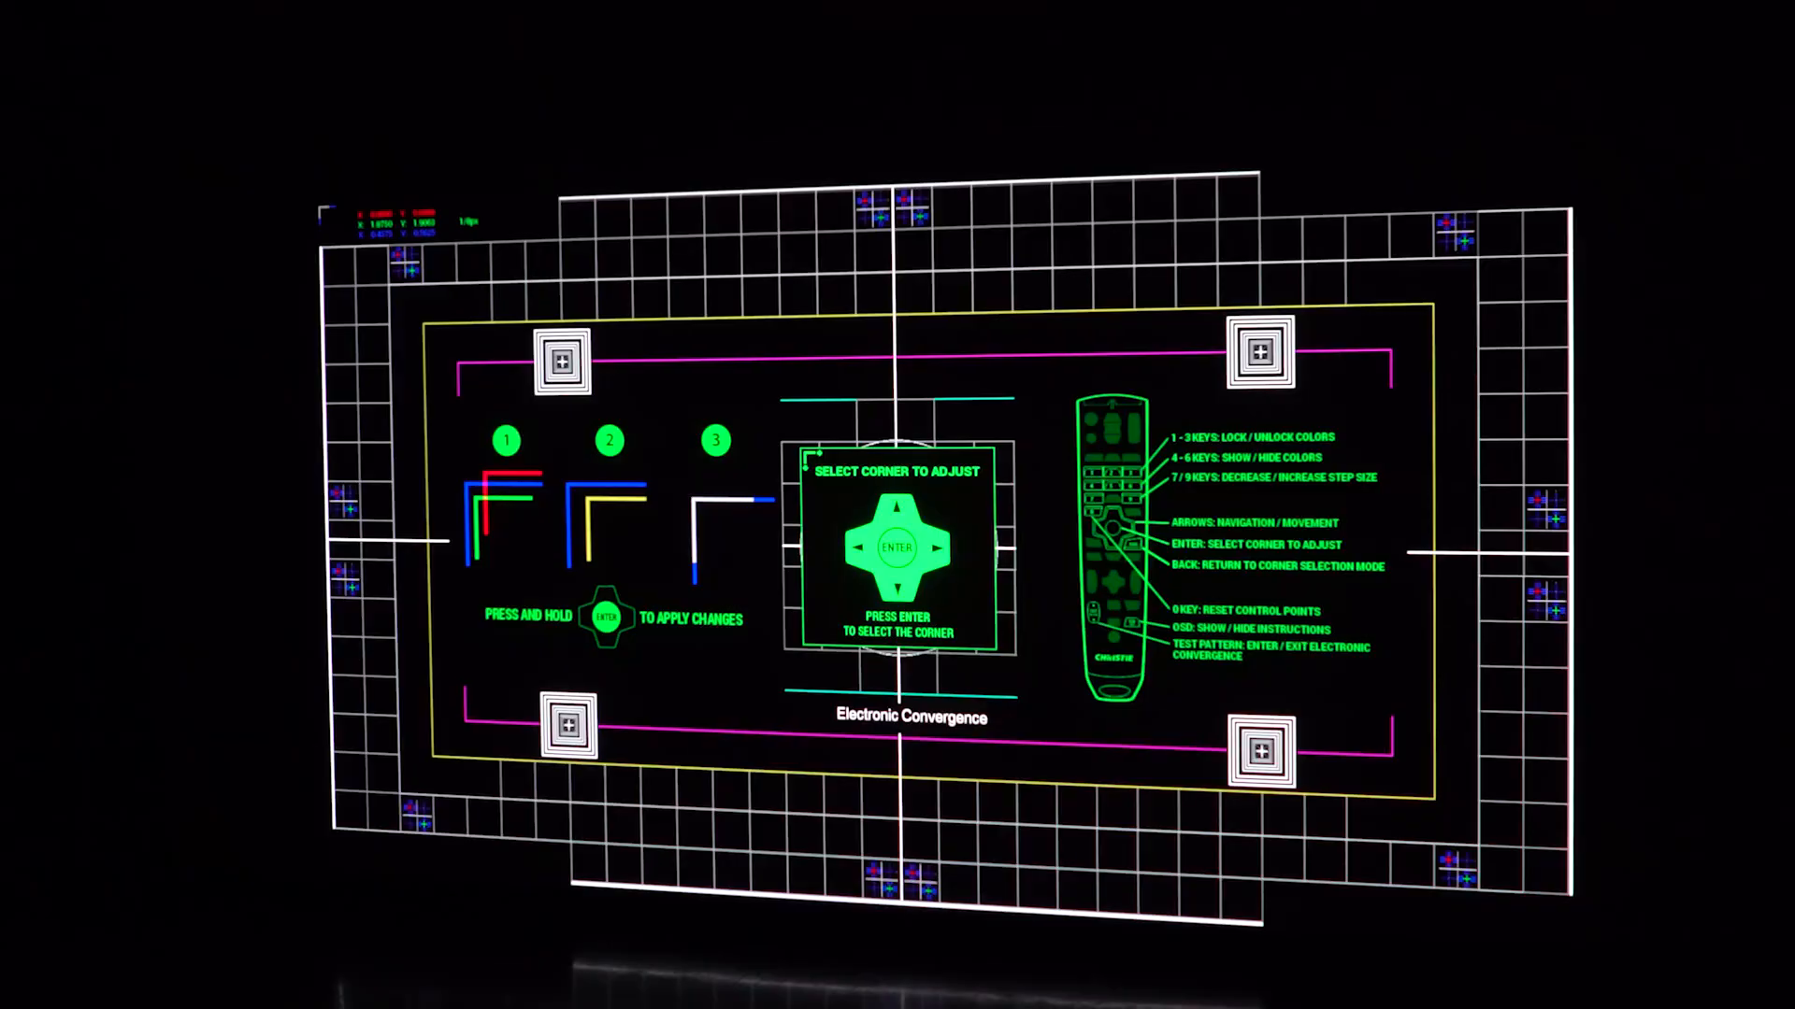